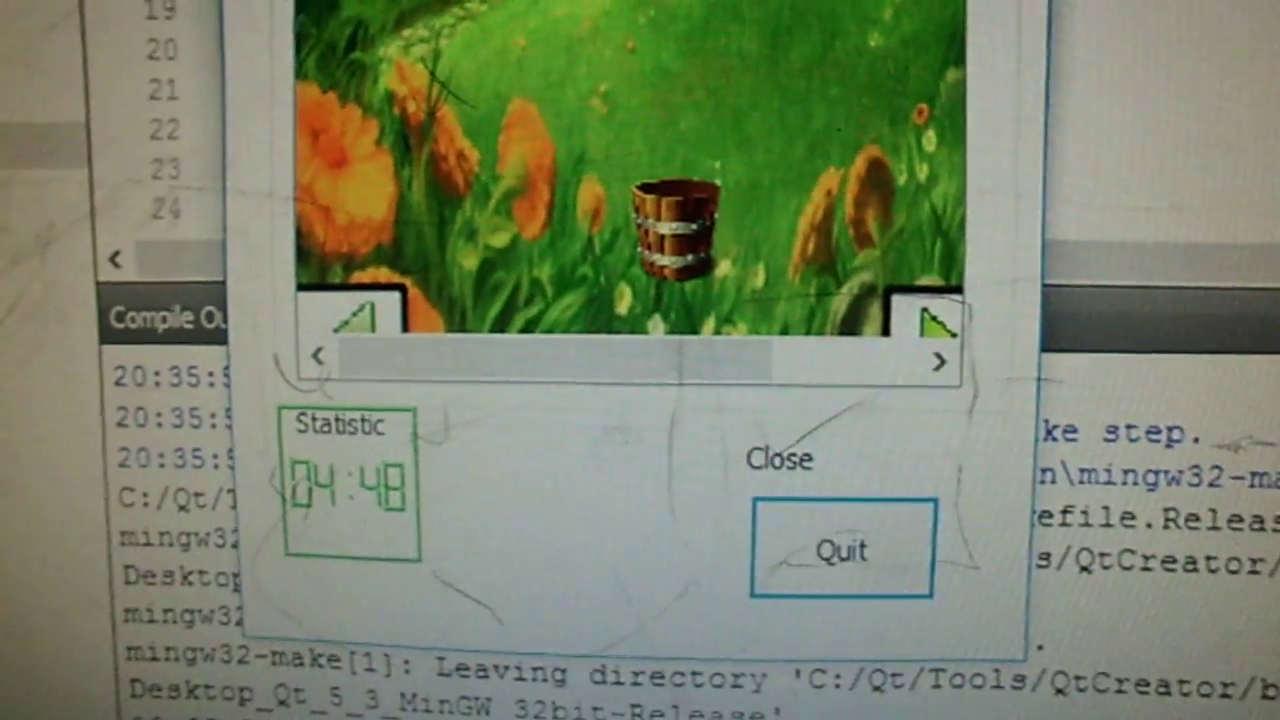
Quit the running RainDrop game and read through the Arrow class drawing code in arrow.cpp
left_click(840, 550)
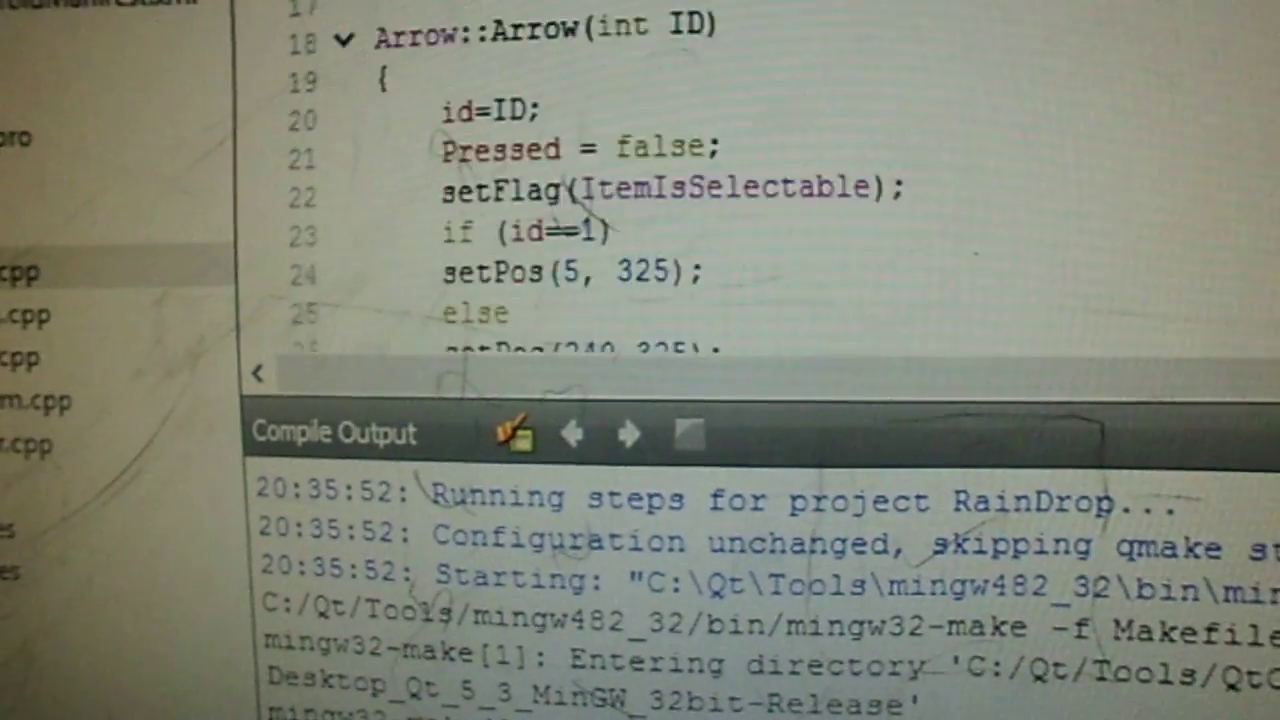
scroll("down", 3)
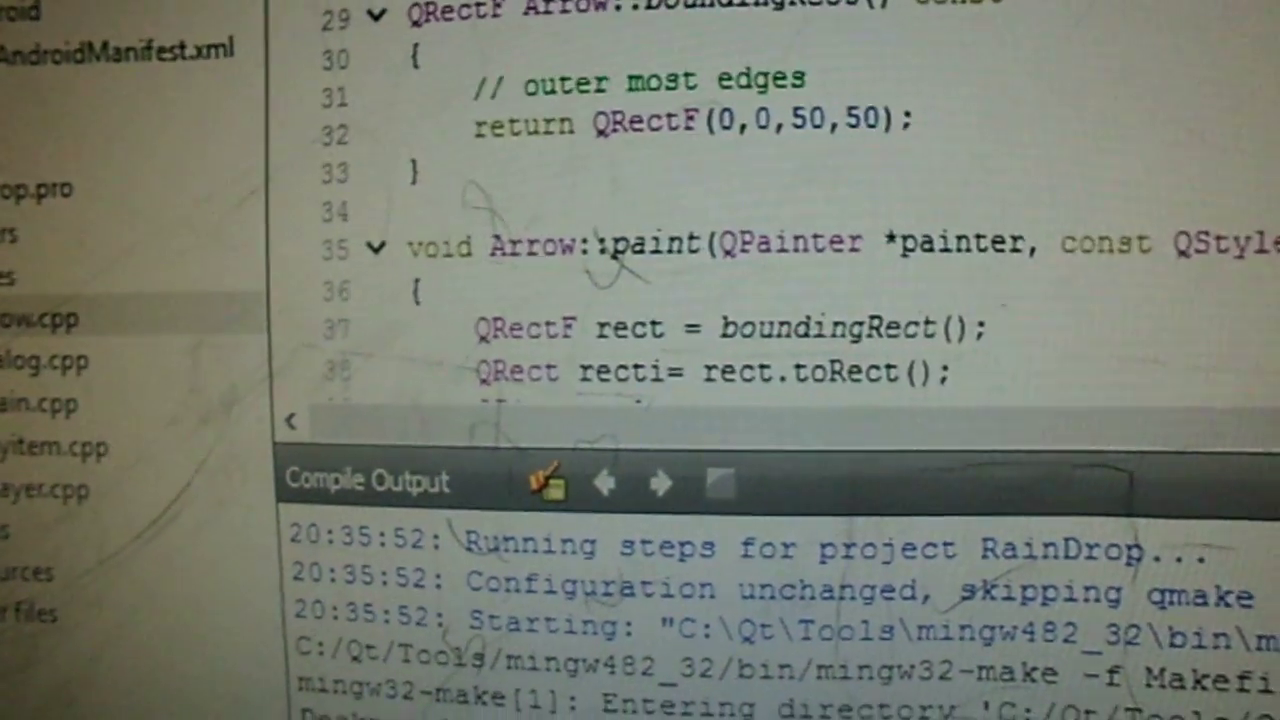
scroll("down", 3)
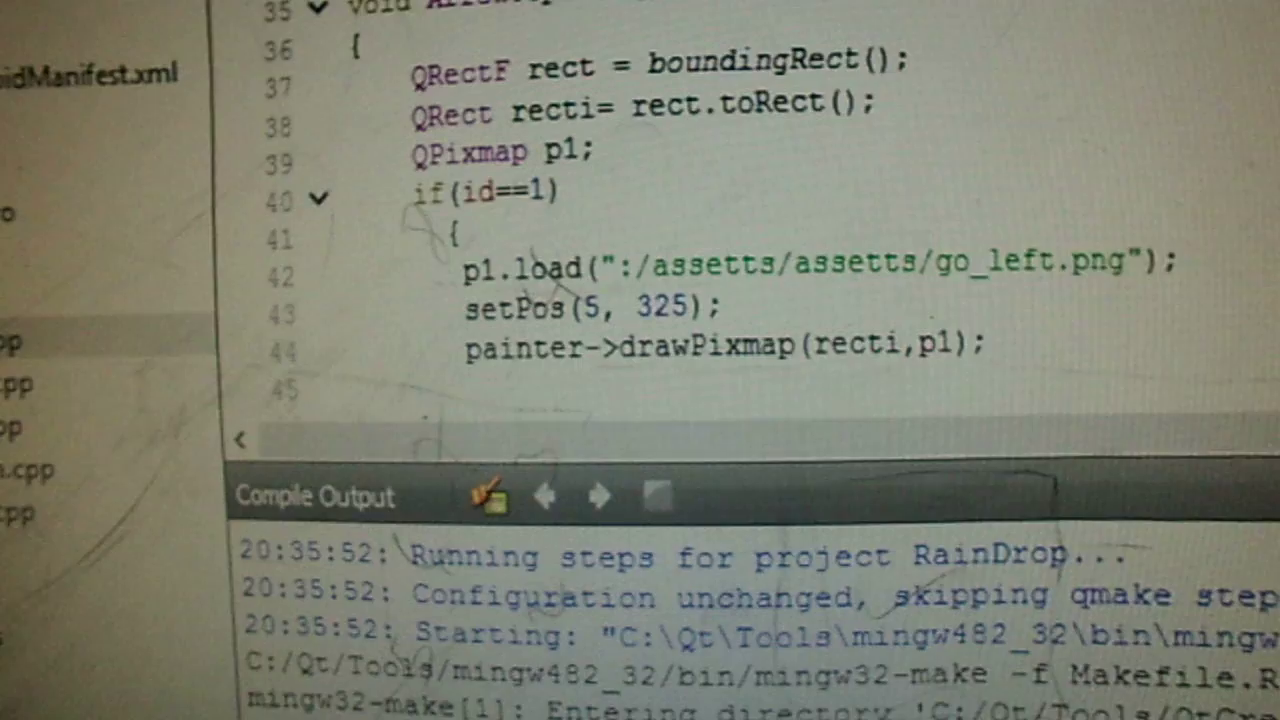
scroll("down", 3)
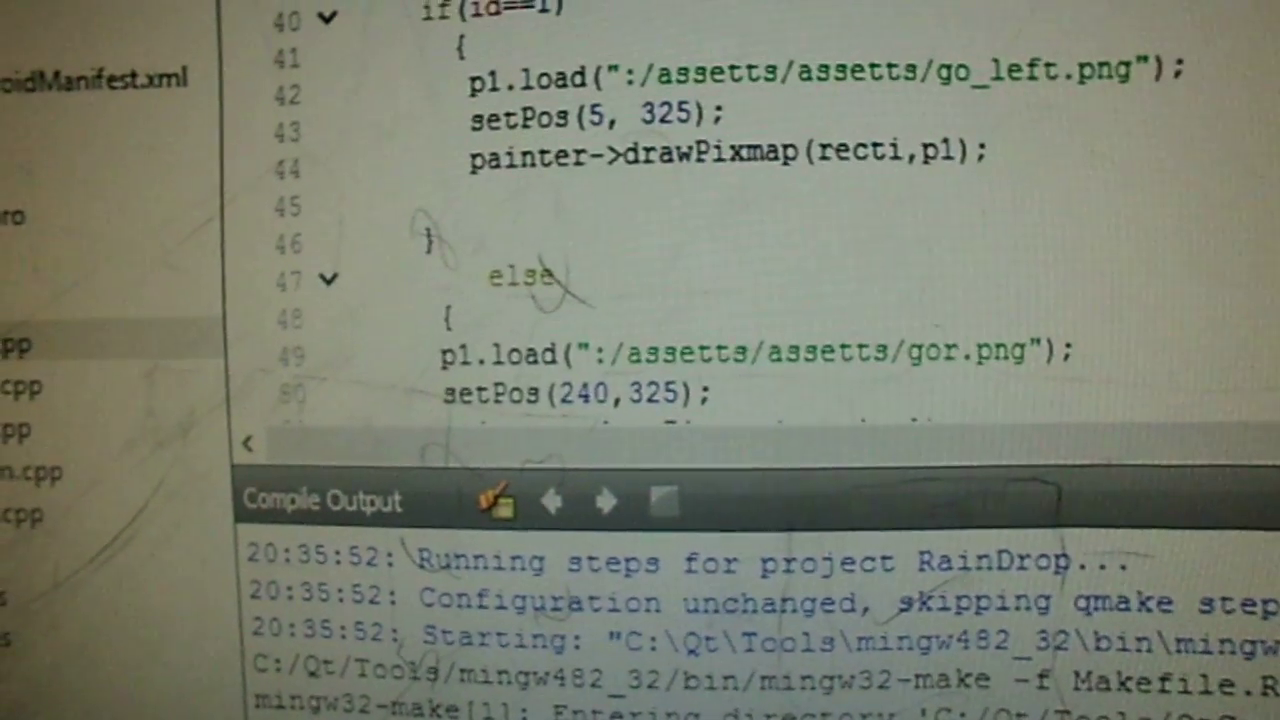
scroll("down", 3)
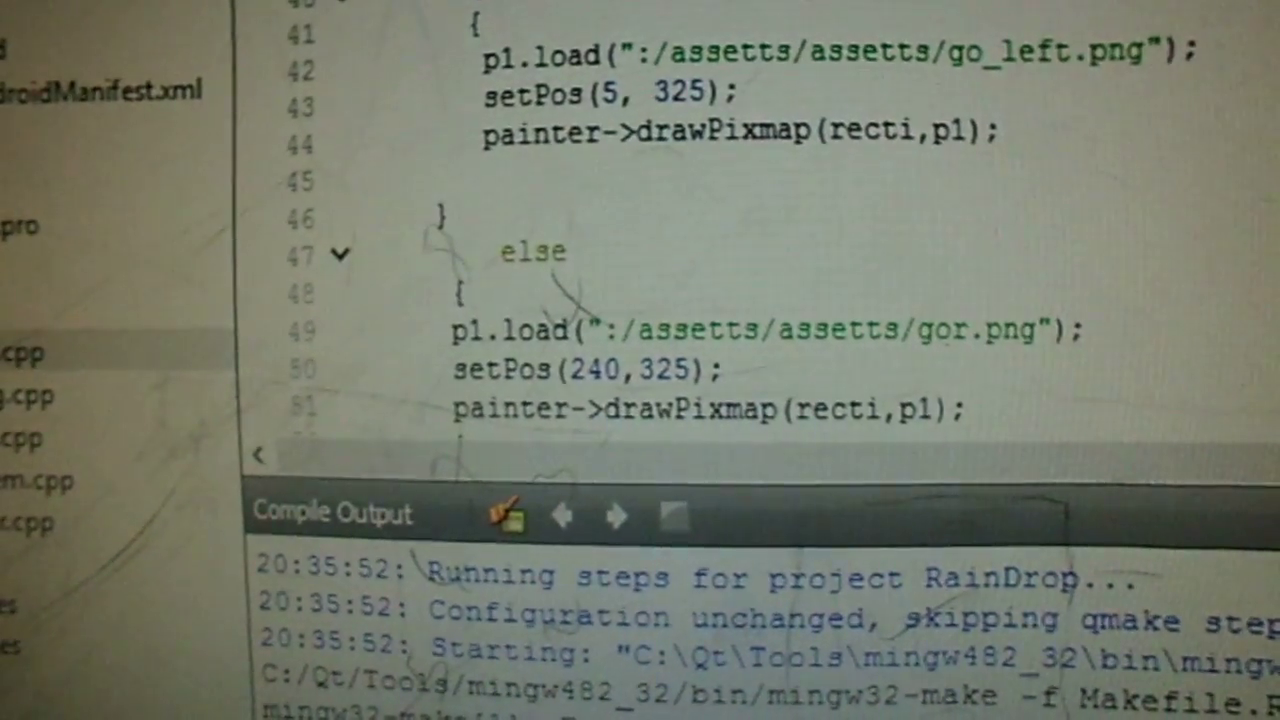
Review arrow positioning and the random-number helper, continuing on to the Player source
scroll("down", 3)
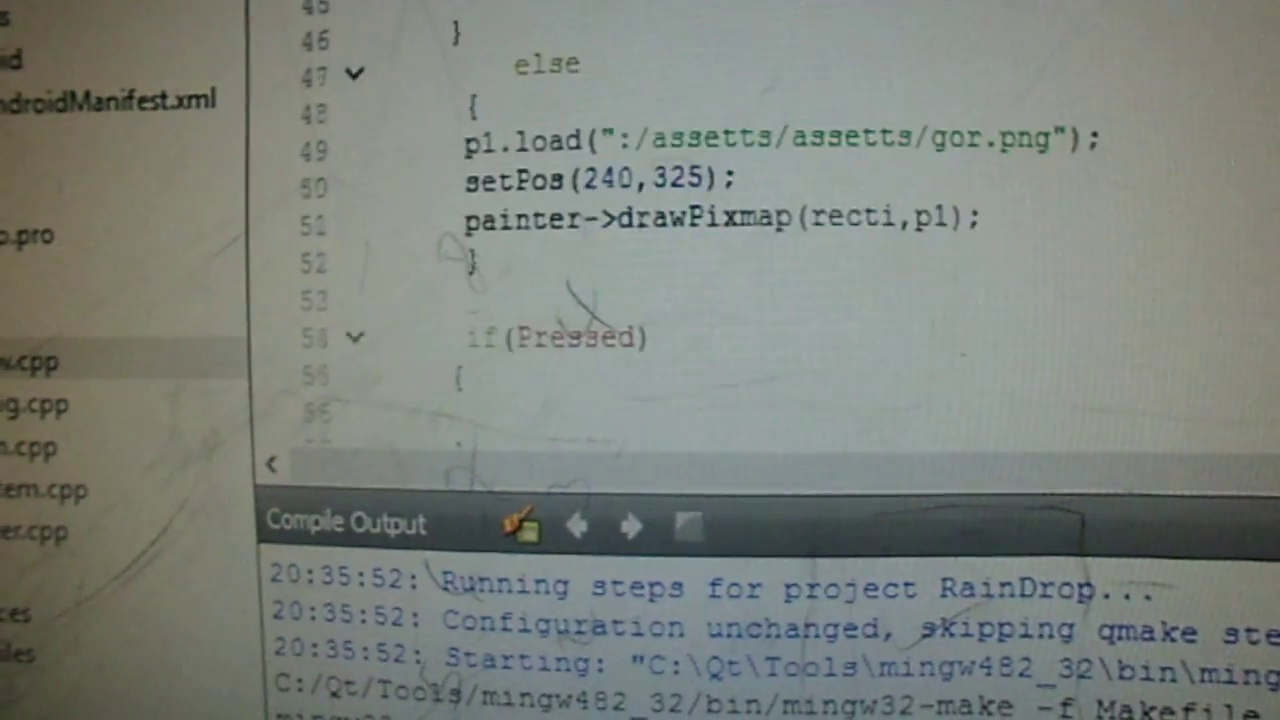
scroll("down", 3)
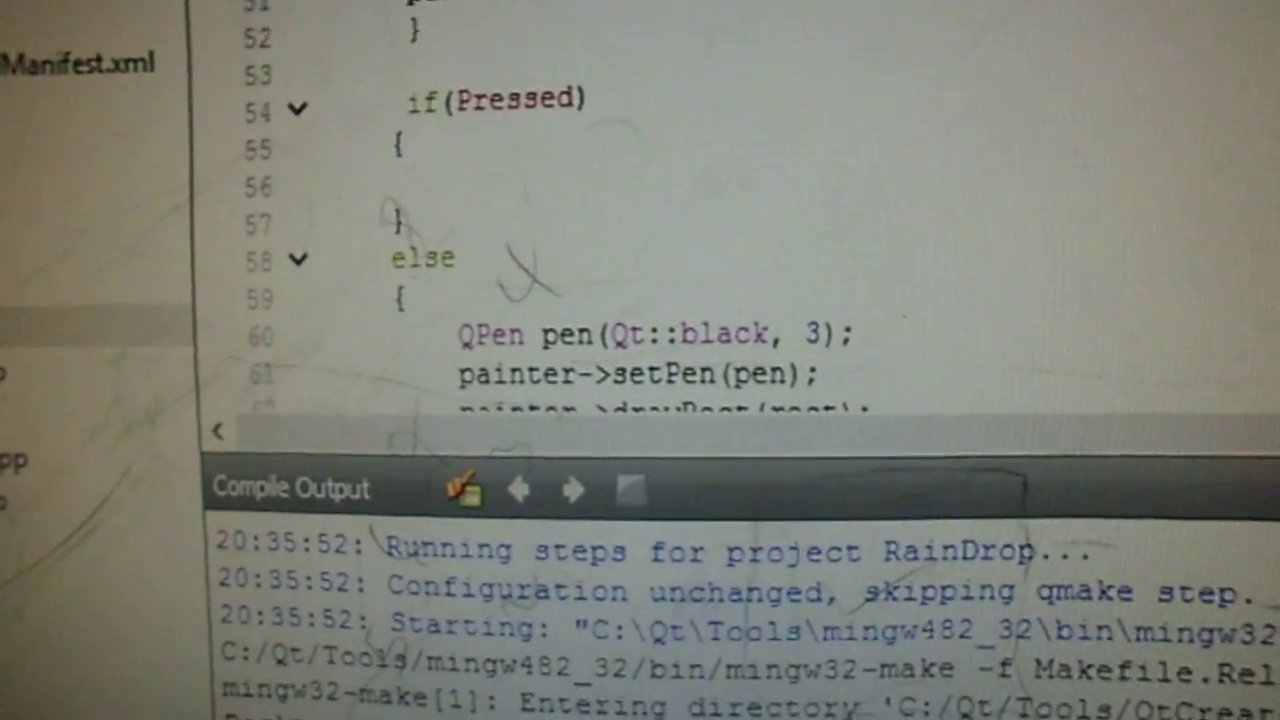
scroll("up", 3)
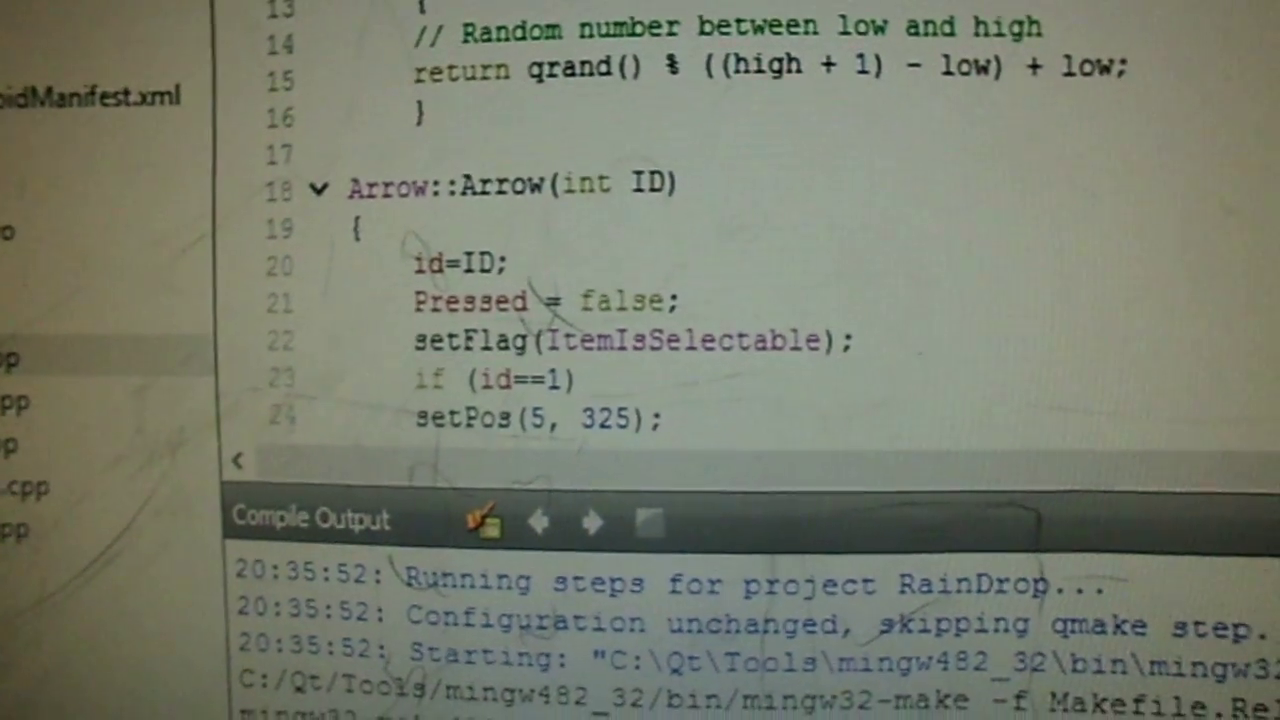
scroll("down", 3)
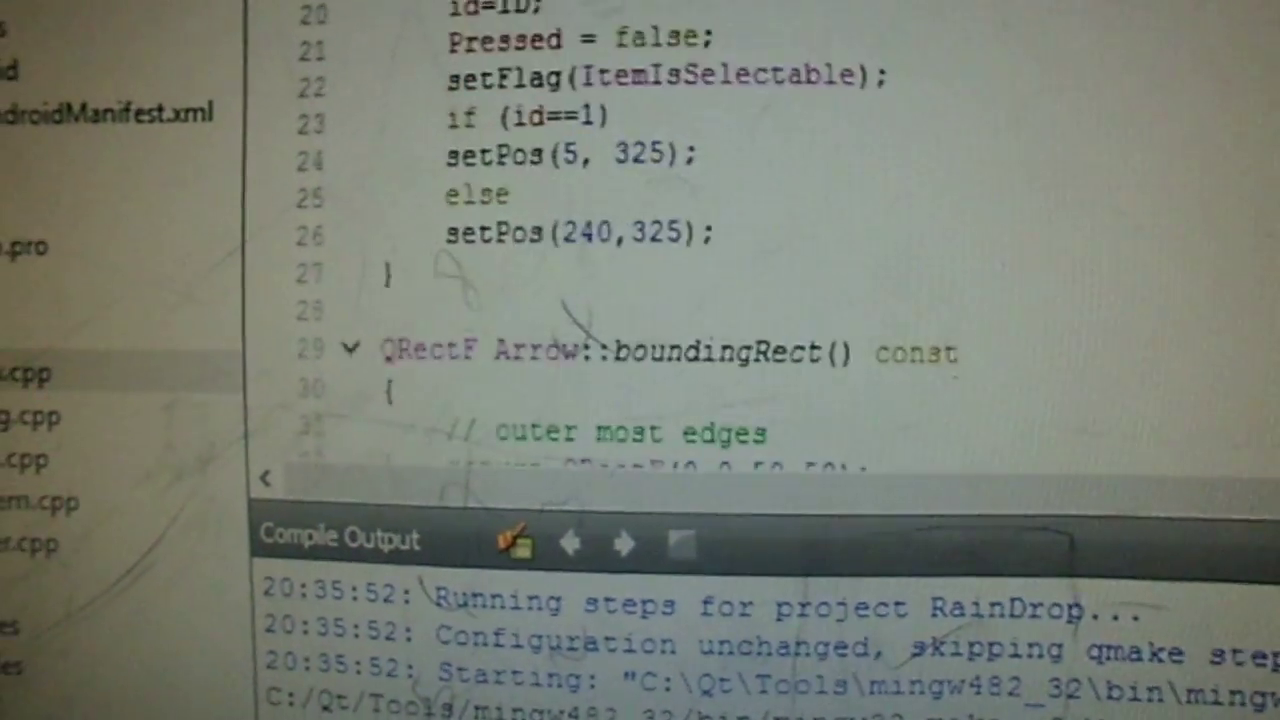
scroll("down", 3)
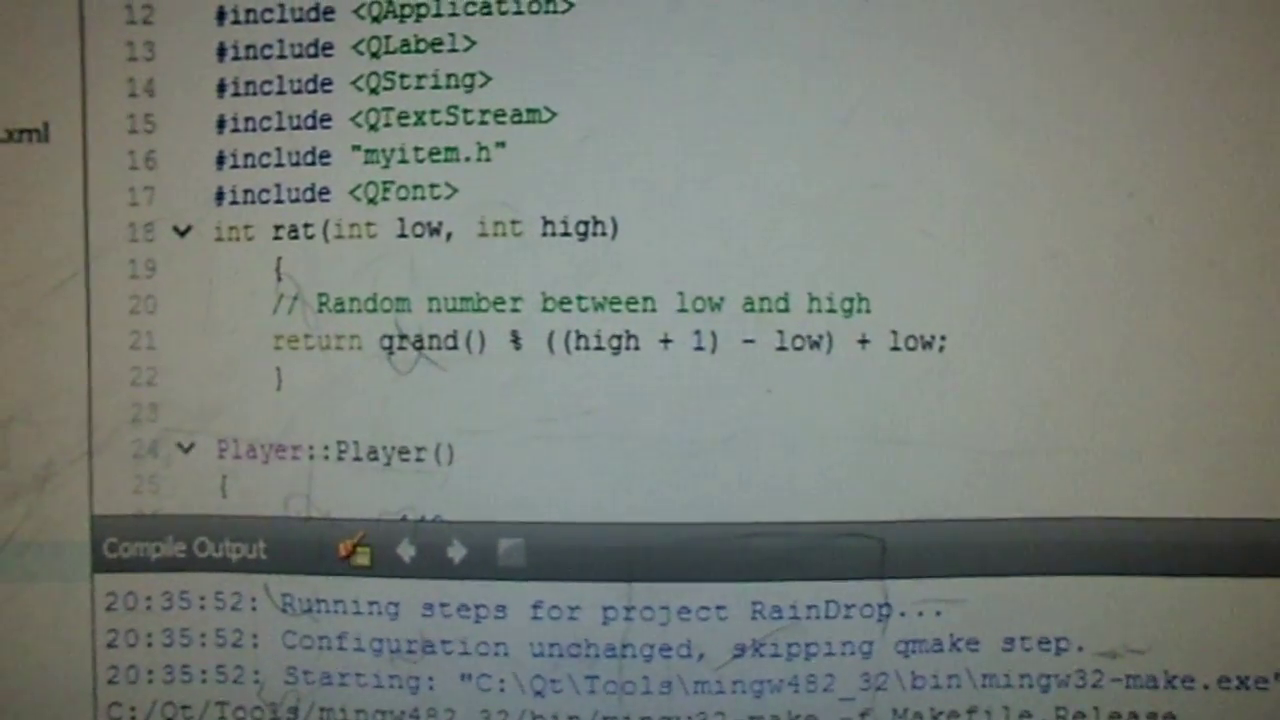
scroll("down", 3)
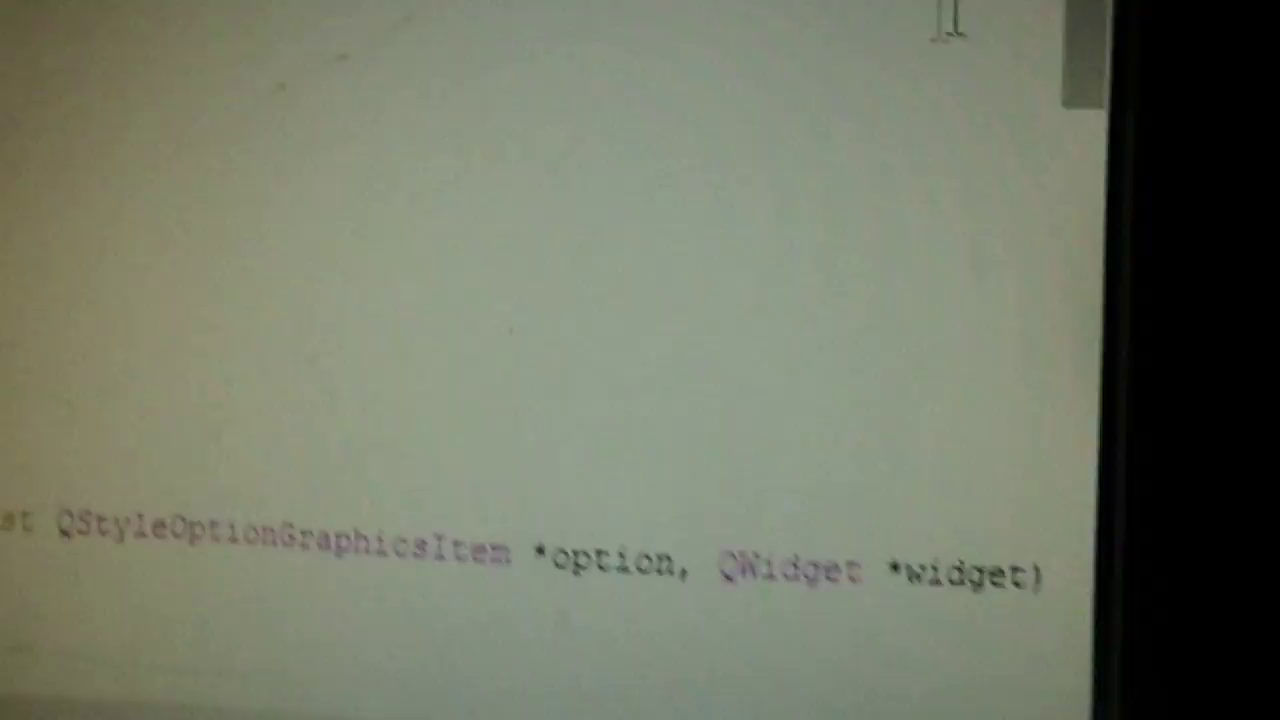
scroll("up", 3)
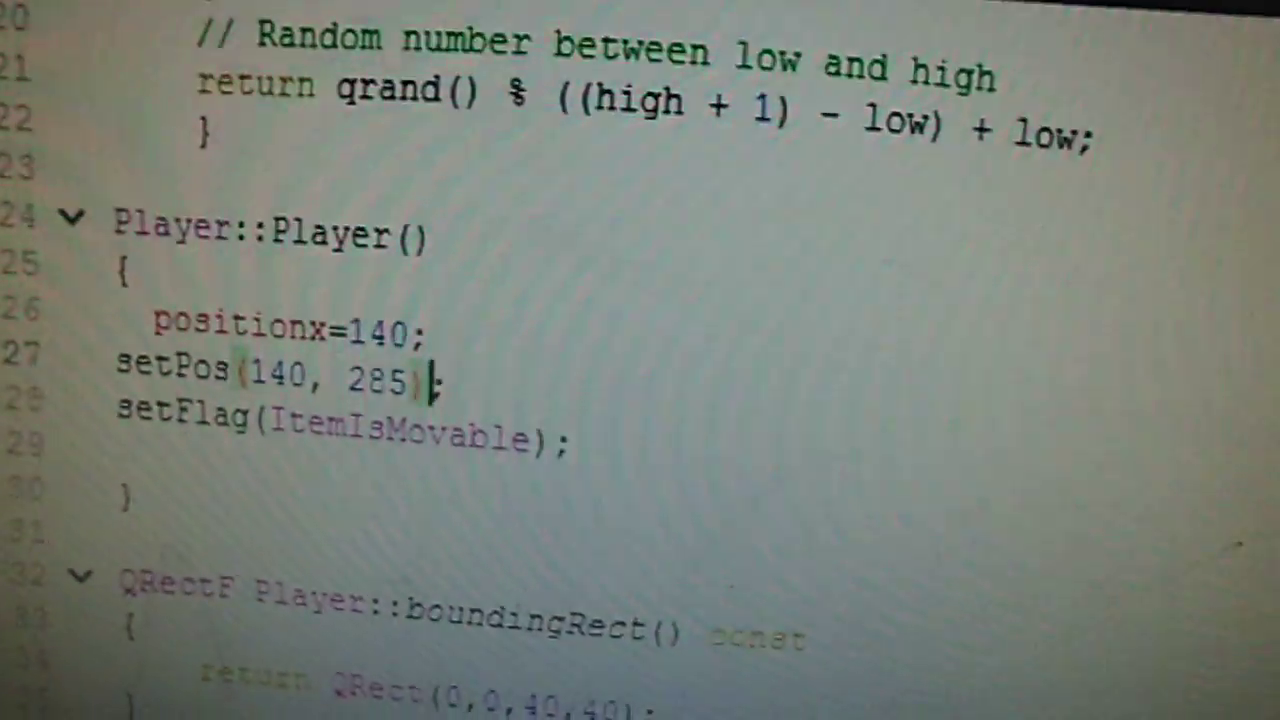
scroll("down", 3)
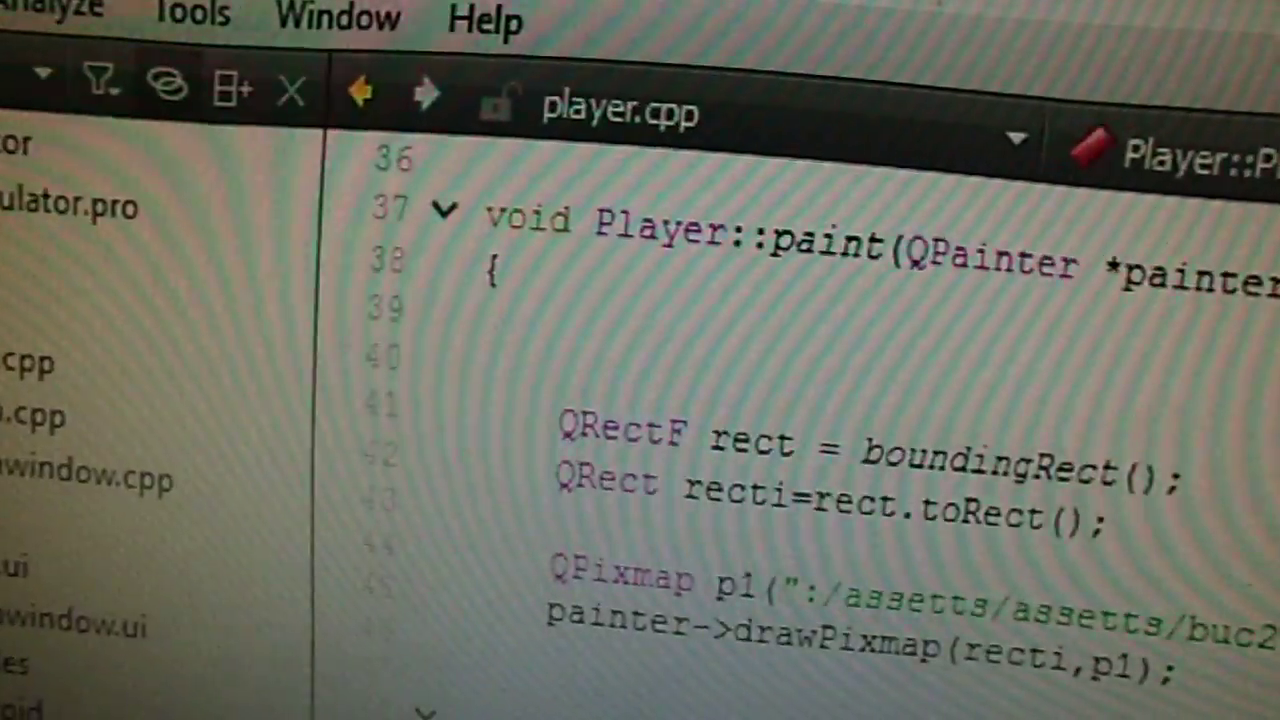
scroll("up", 3)
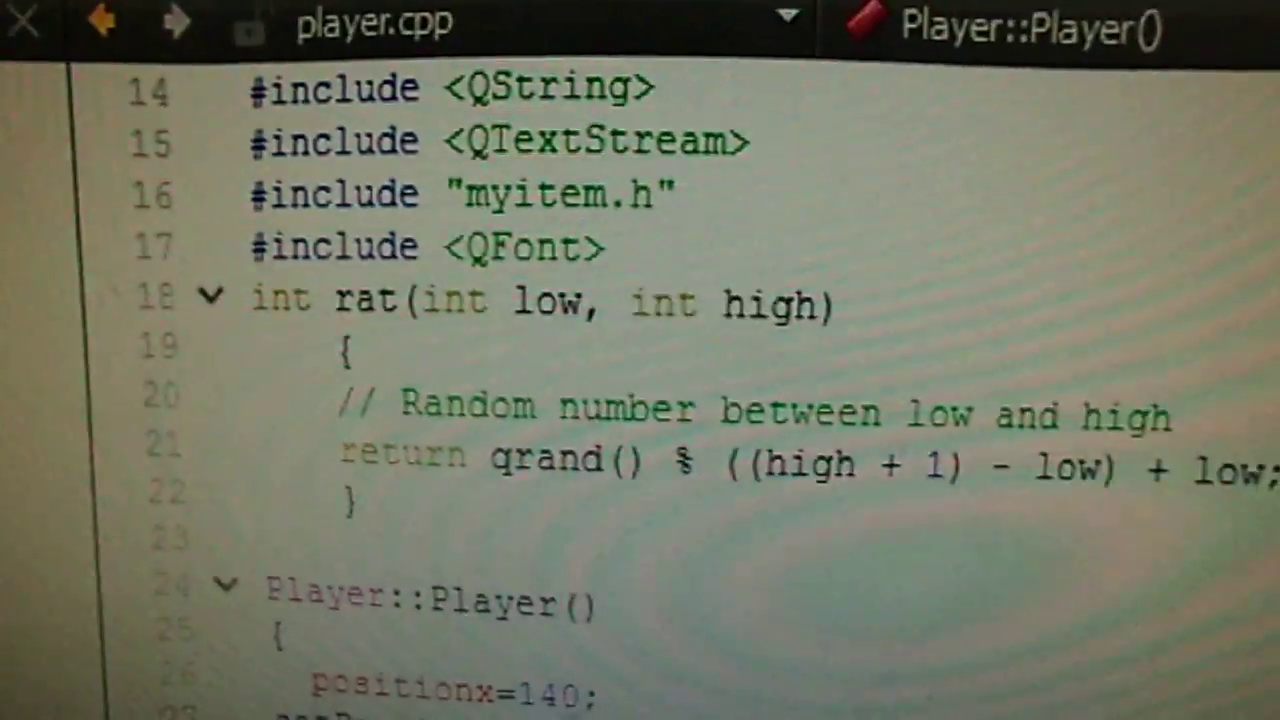